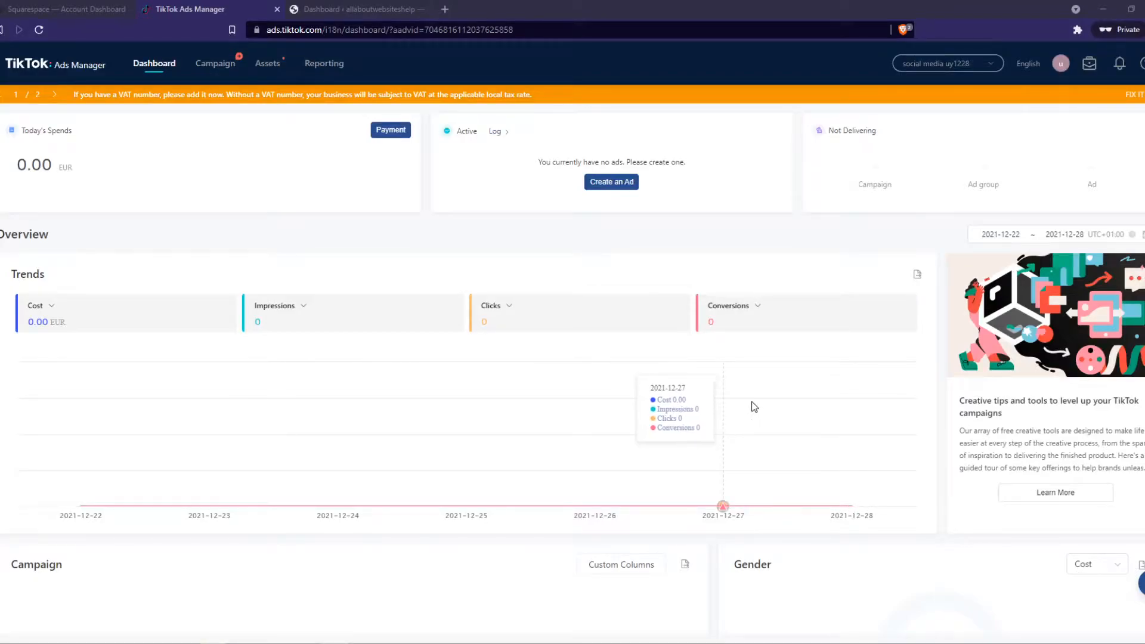
mouse_move(461, 381)
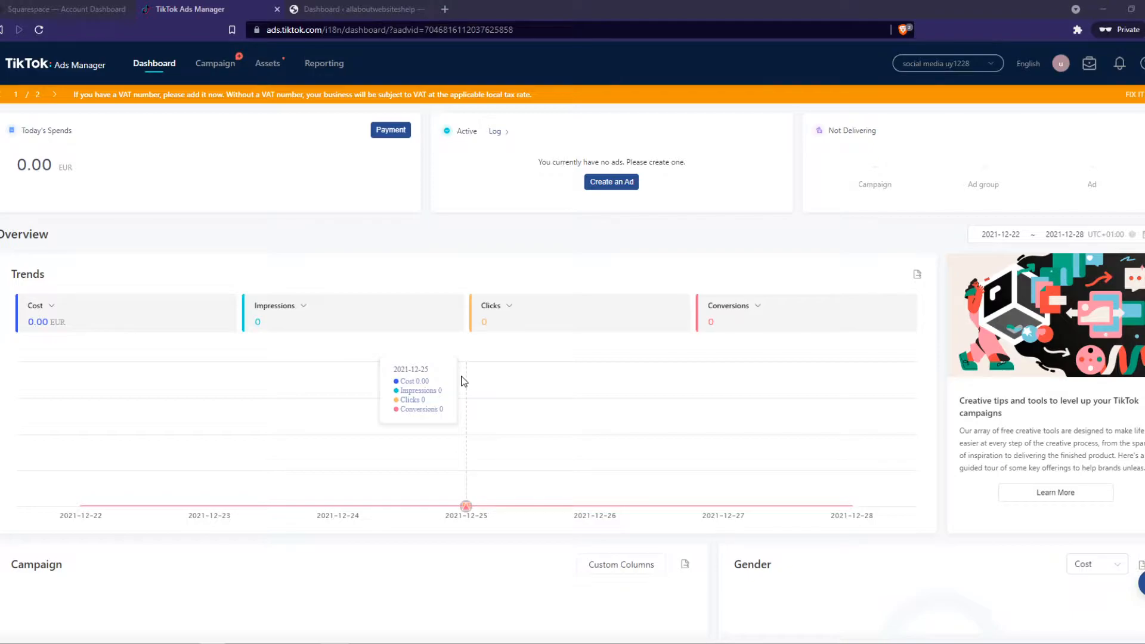
mouse_move(336, 394)
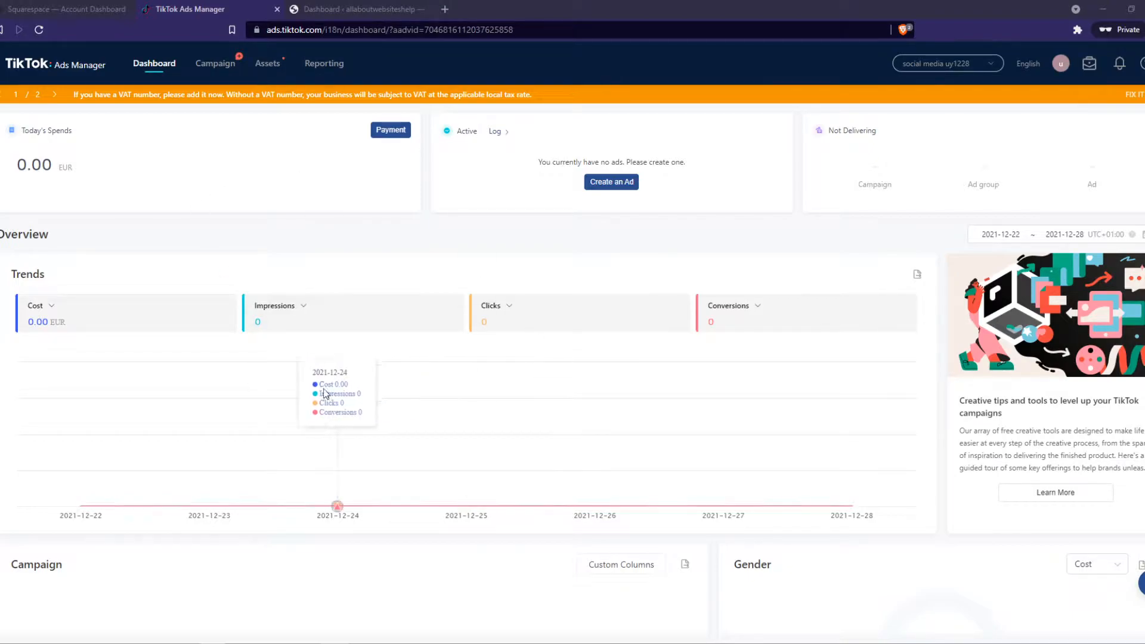
mouse_move(195, 203)
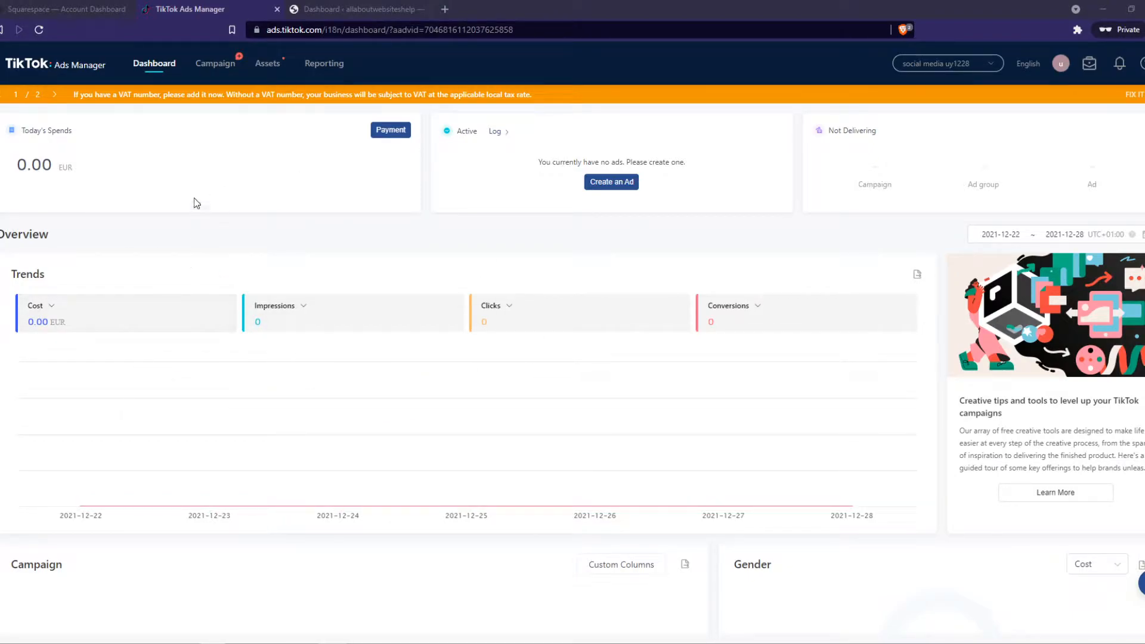
Go through Assets > Events and Manage under Web Events to reach the pixel page.
click(267, 63)
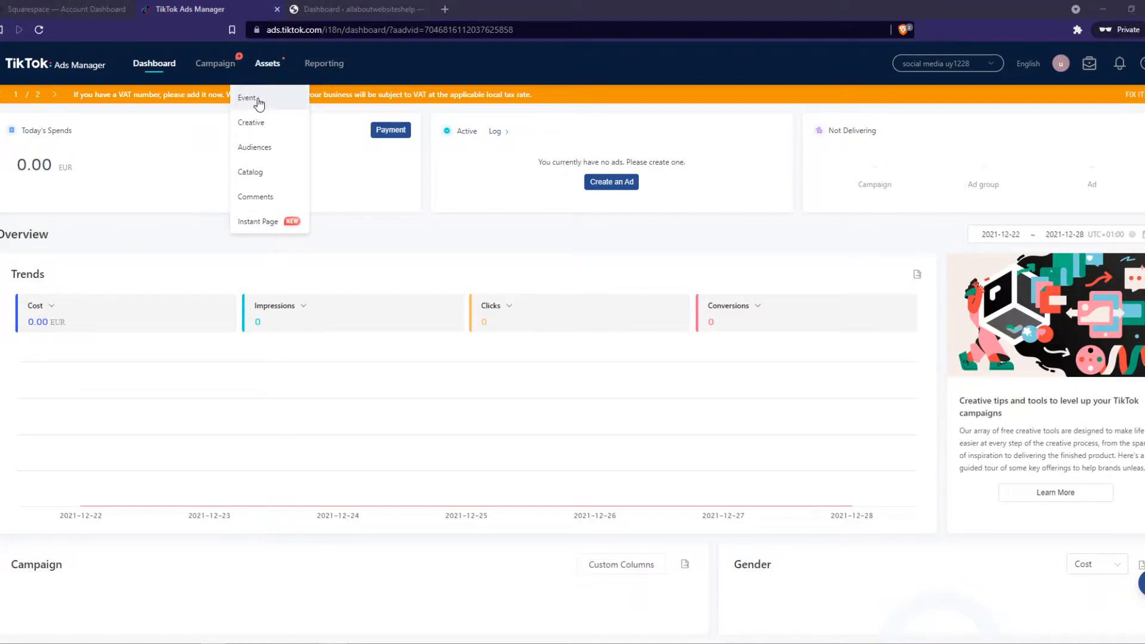
click(247, 97)
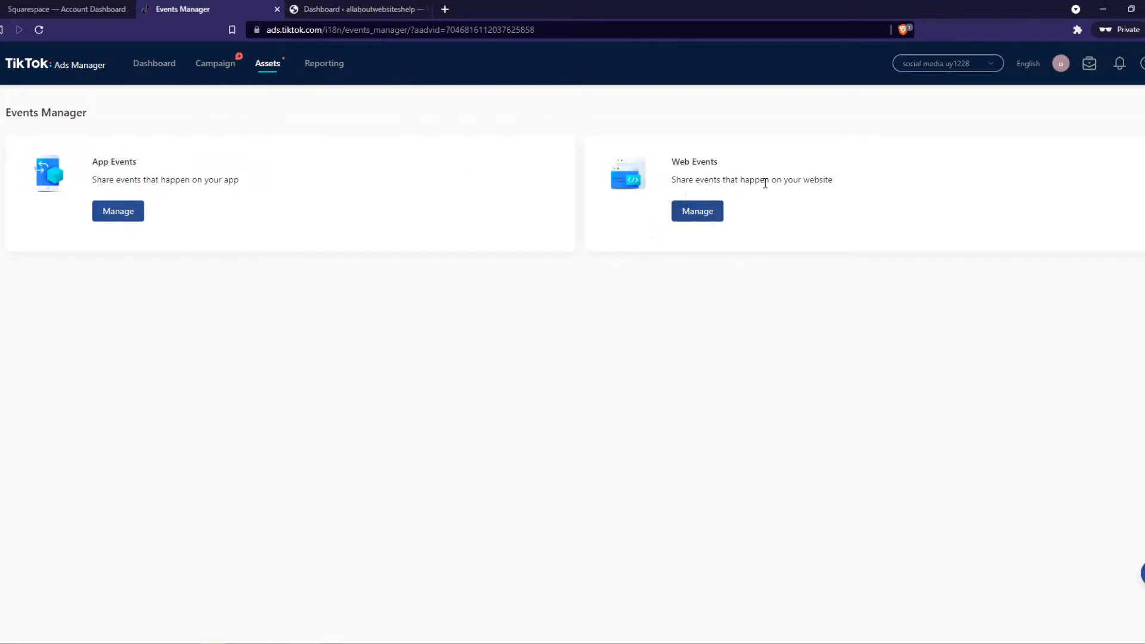
click(697, 211)
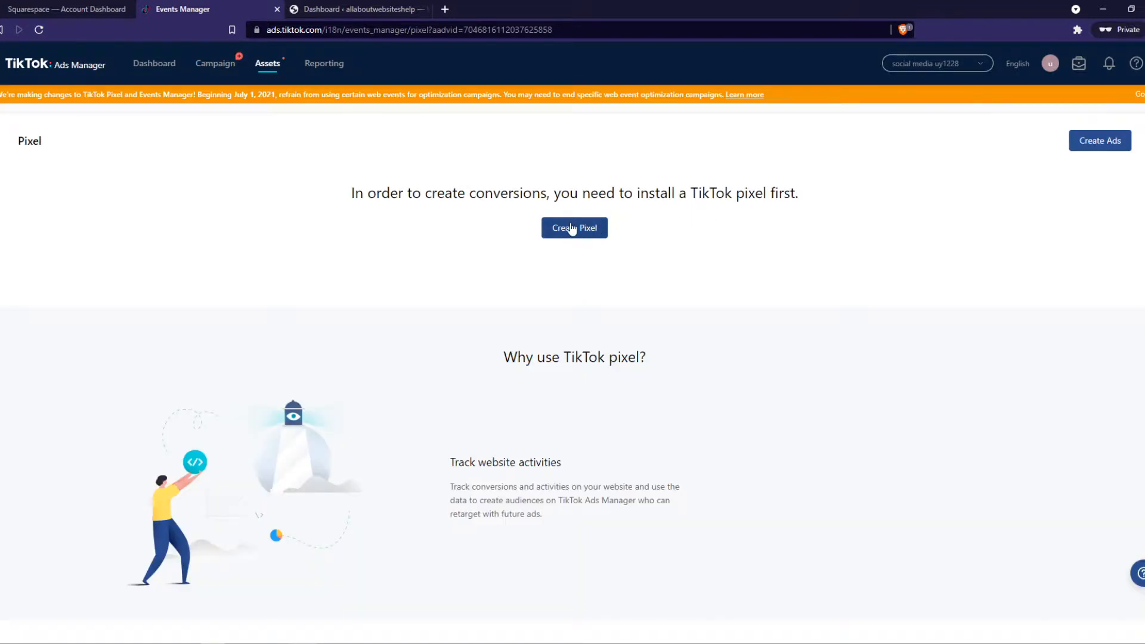
Create a manually installed, standard-mode pixel named 'pixel wordpress'.
click(574, 227)
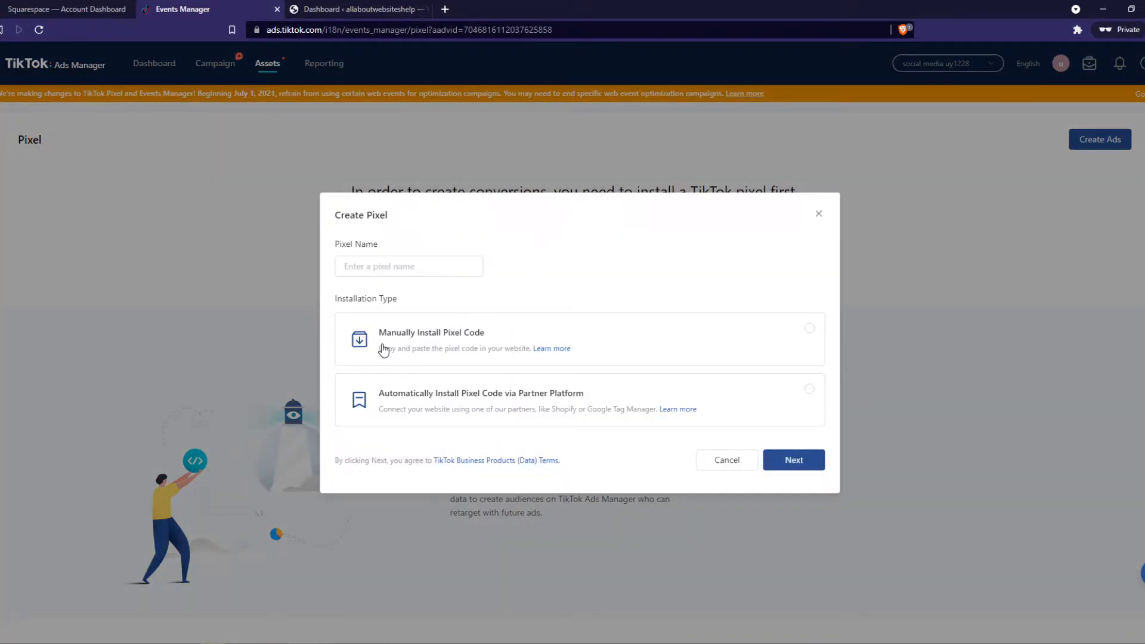
click(577, 338)
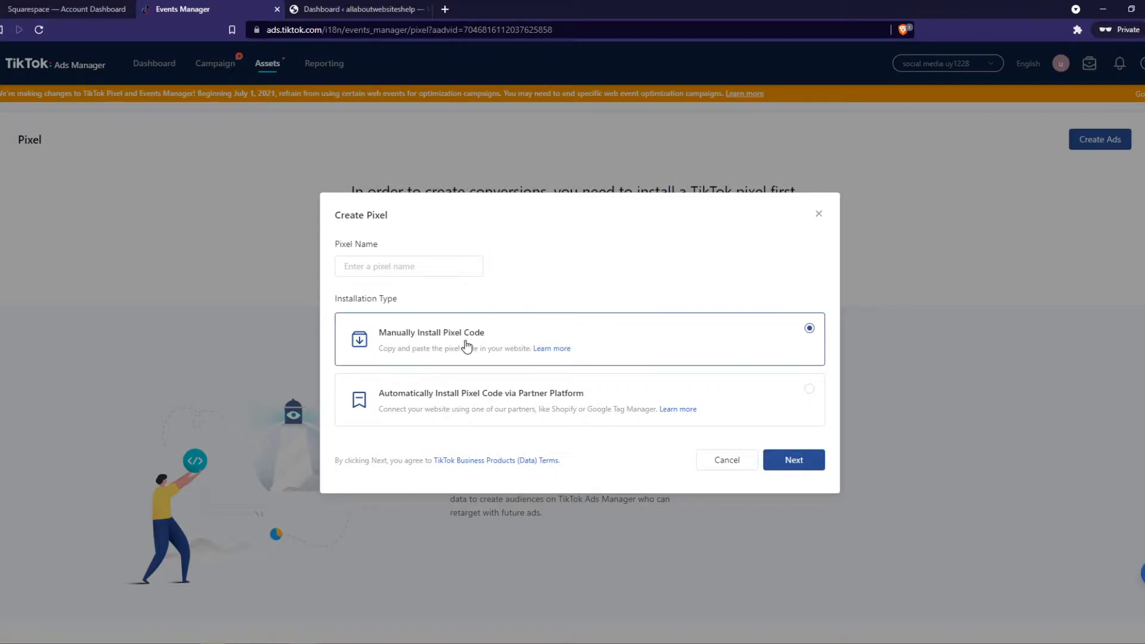
click(793, 460)
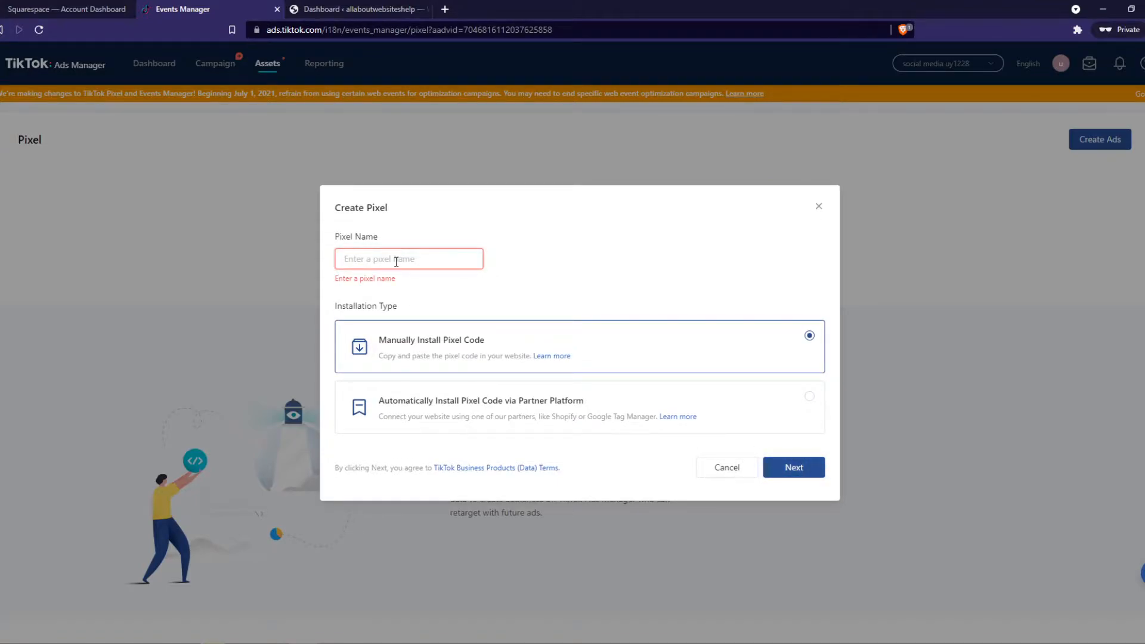
text(pixel wordpress)
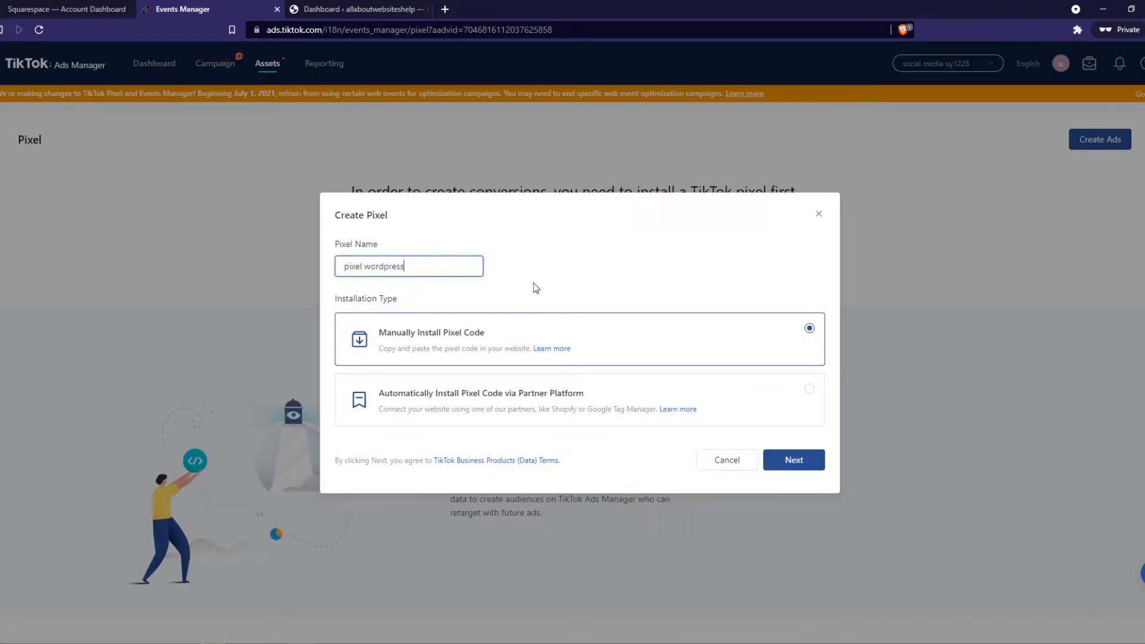
click(793, 459)
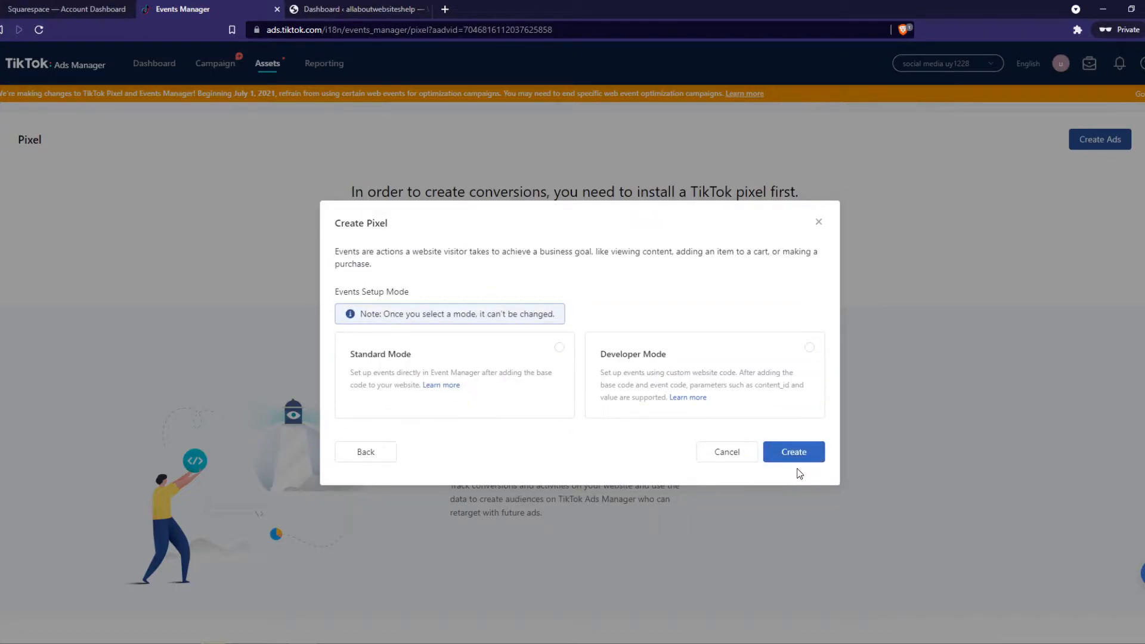
mouse_move(572, 367)
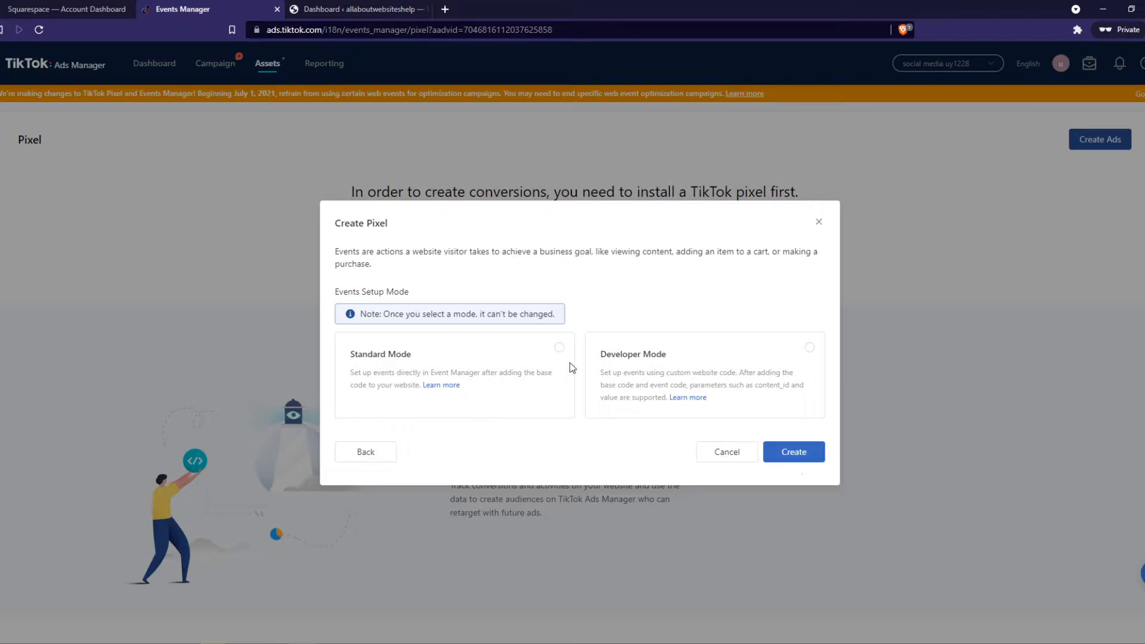
mouse_move(495, 334)
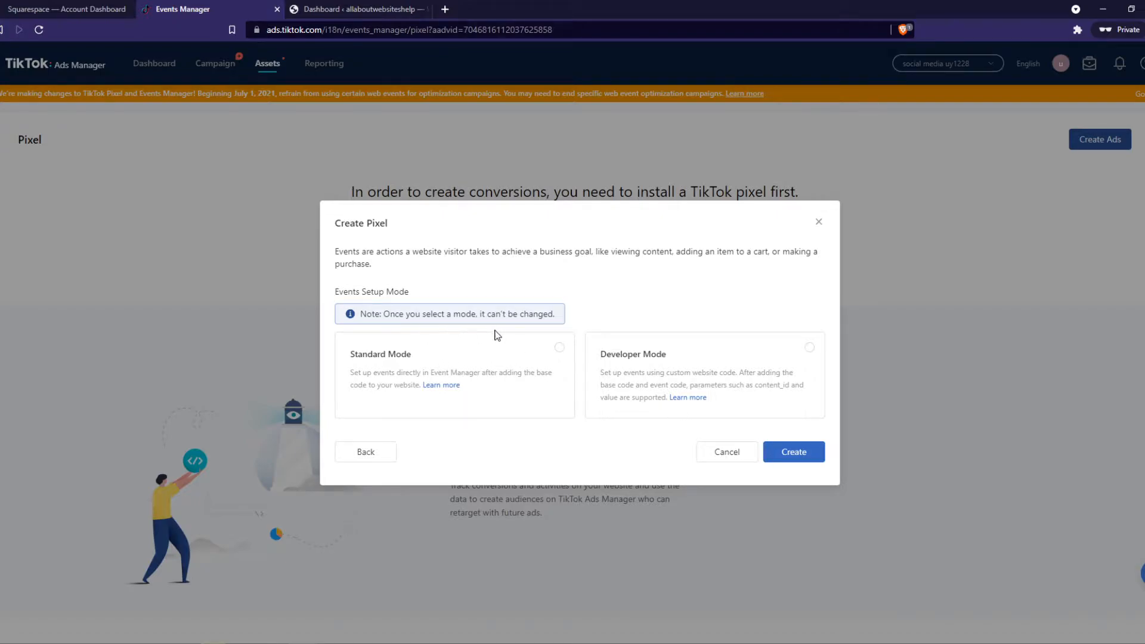
mouse_move(442, 384)
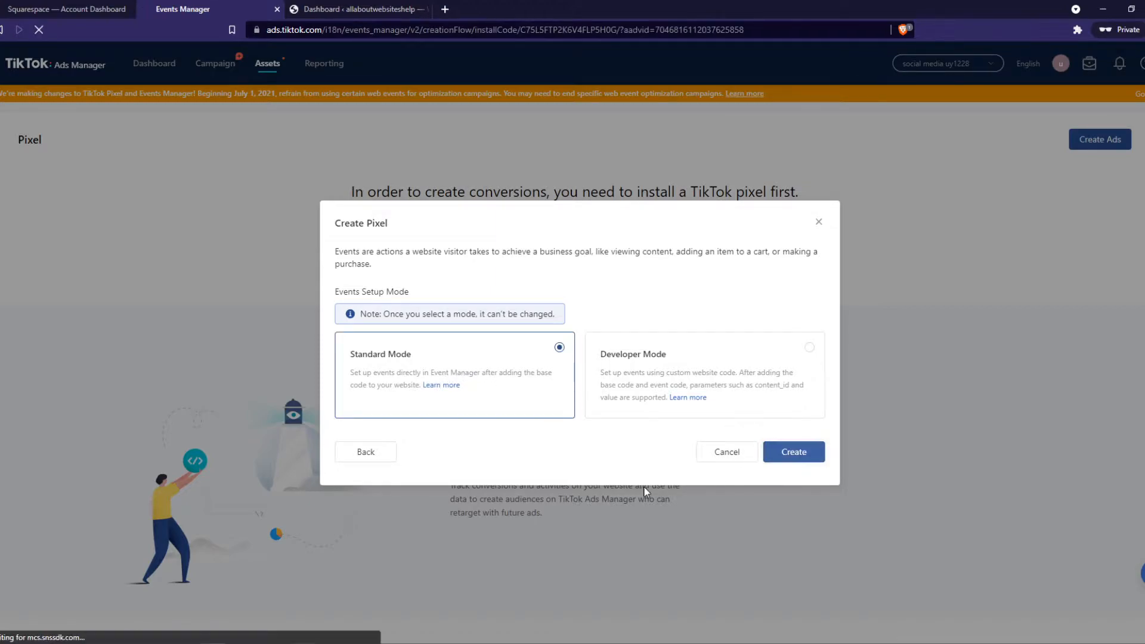
click(793, 451)
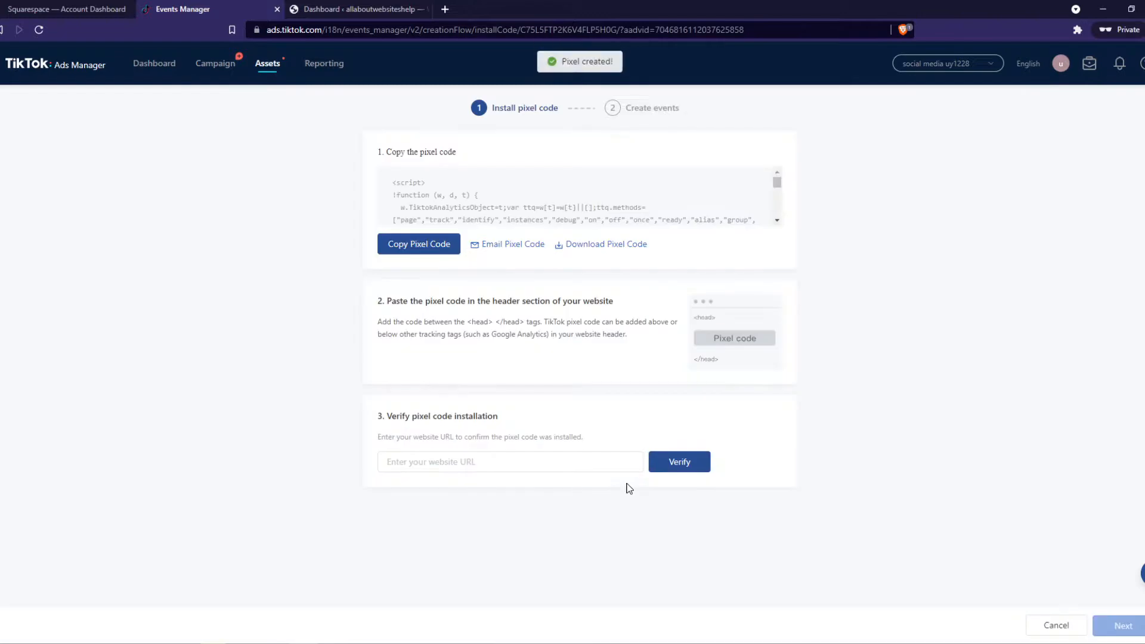
Navigate the WordPress dashboard sidebar to Appearance > Theme Editor.
click(357, 9)
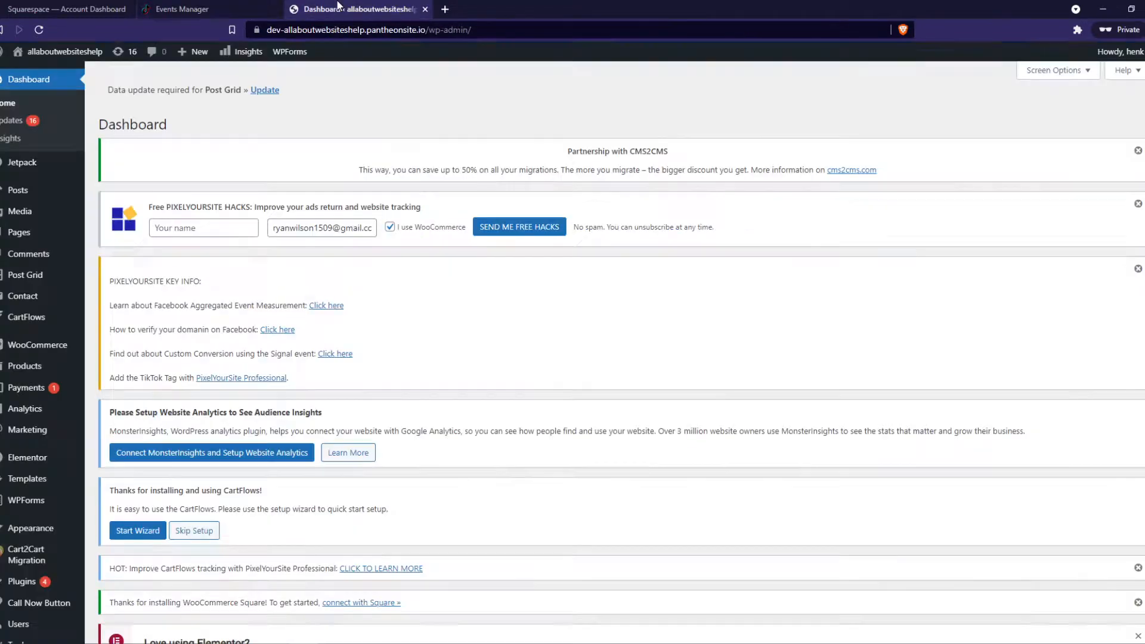
scroll(down, 3)
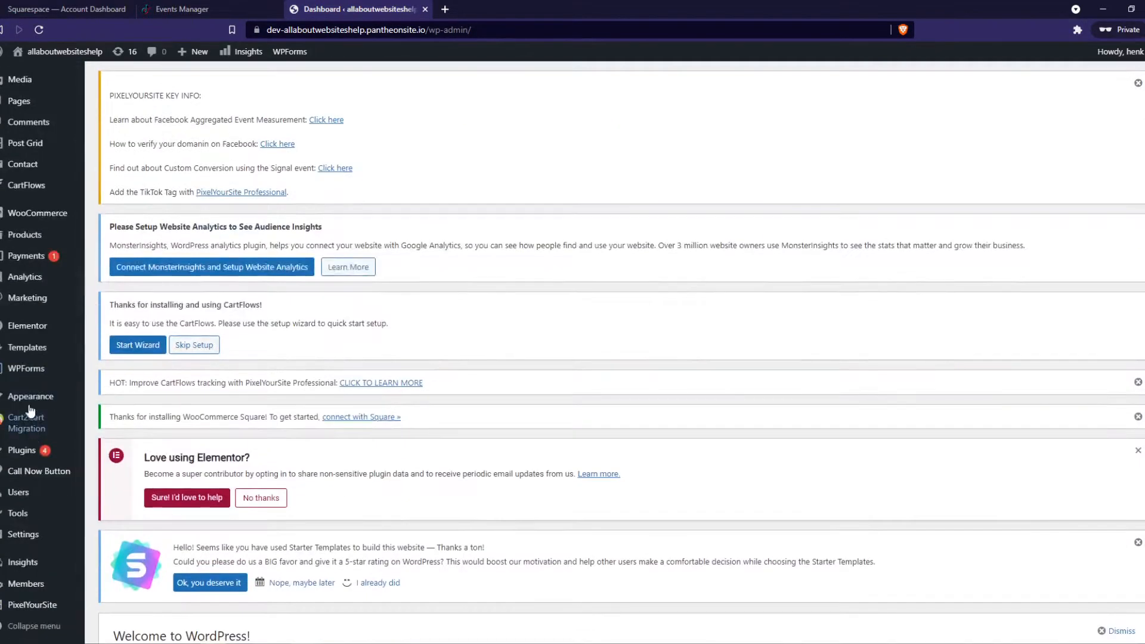
mouse_move(39, 471)
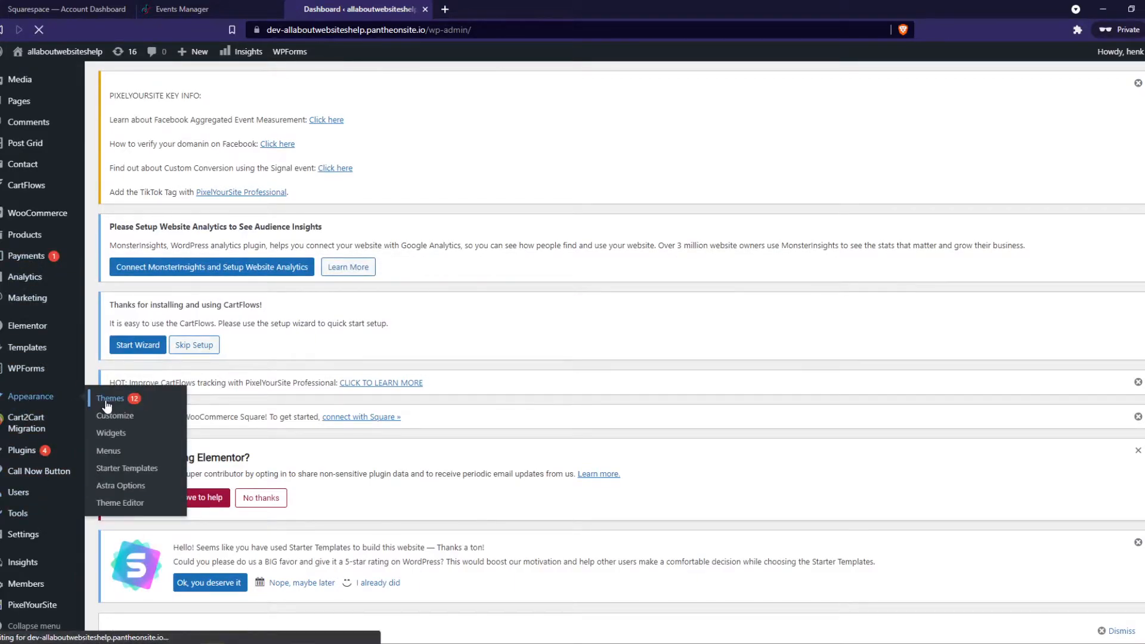
click(110, 397)
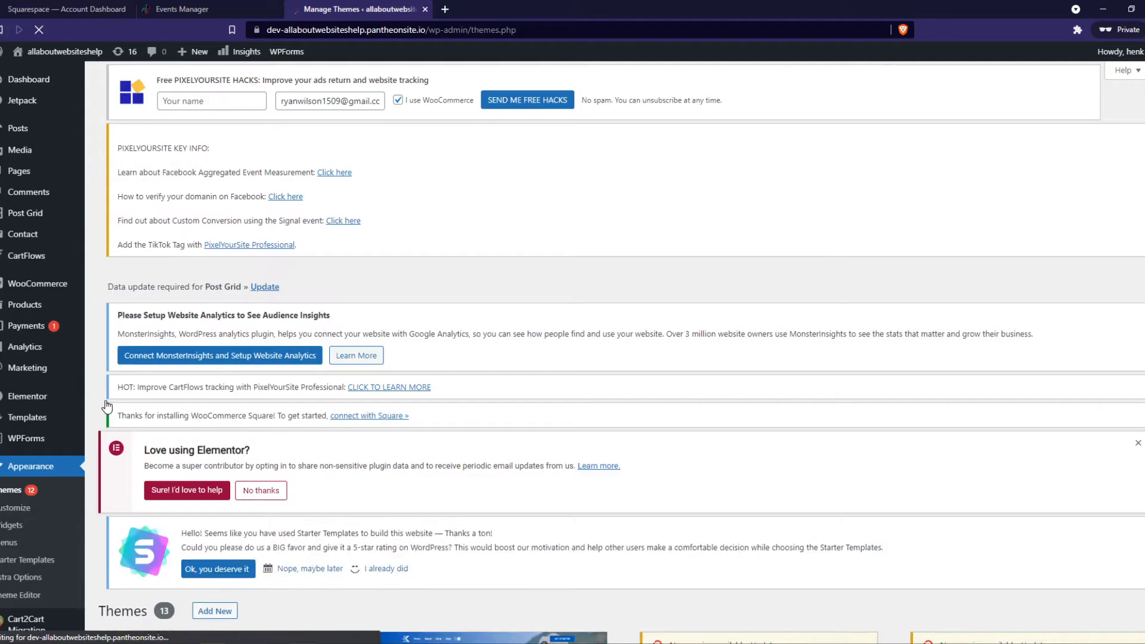
scroll(down, 3)
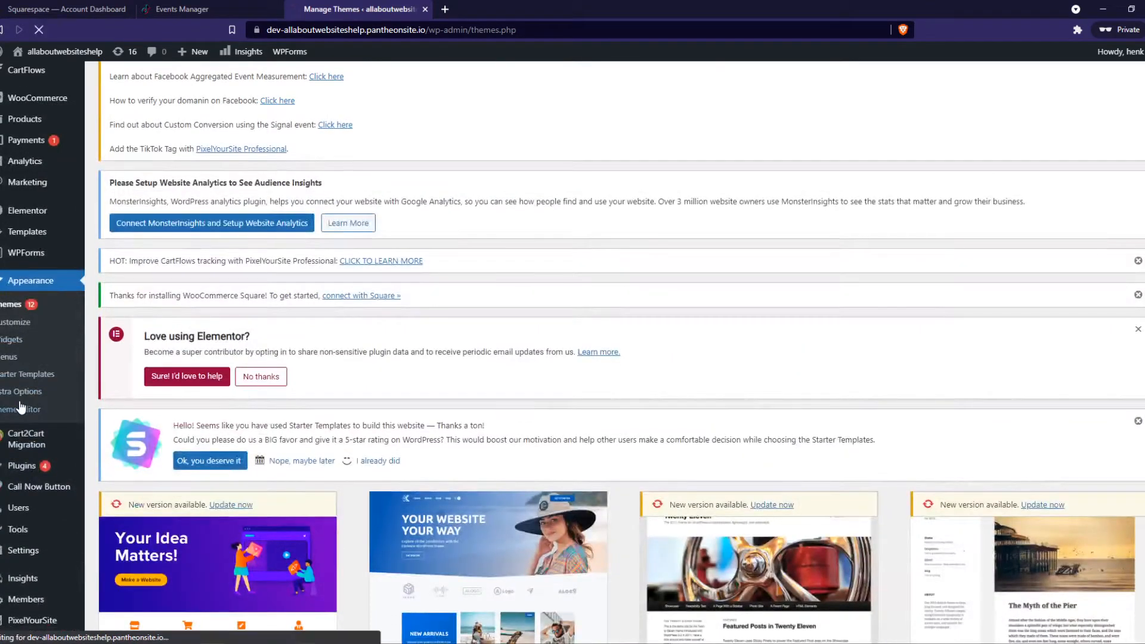
click(22, 409)
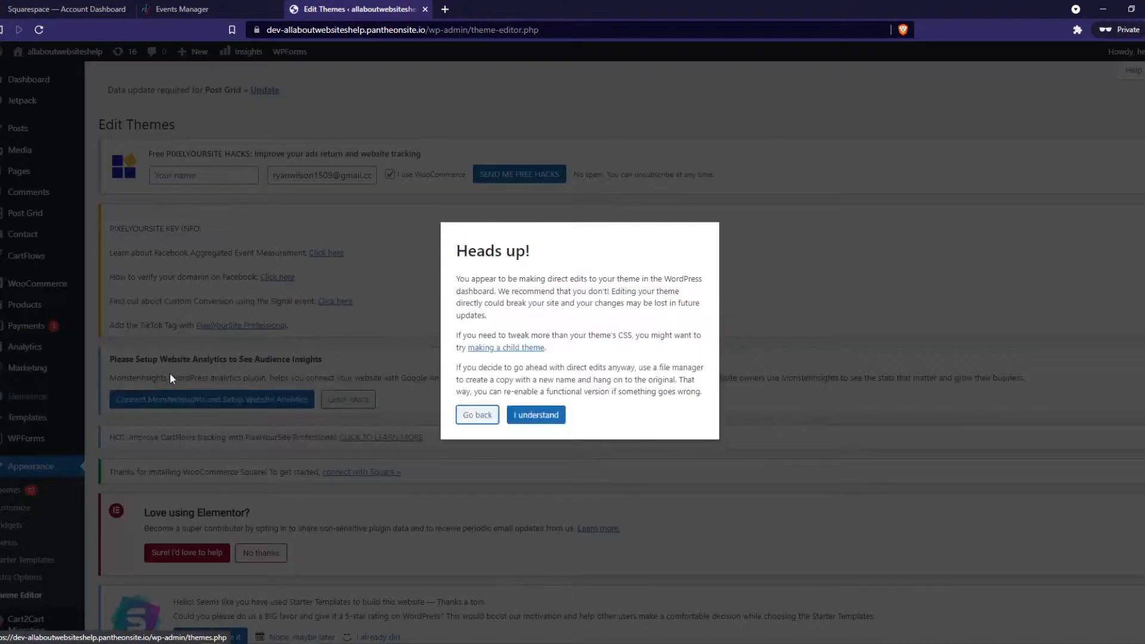
Accept the theme-editing warning and open the Astra theme's header.php near the <head> tag.
click(536, 414)
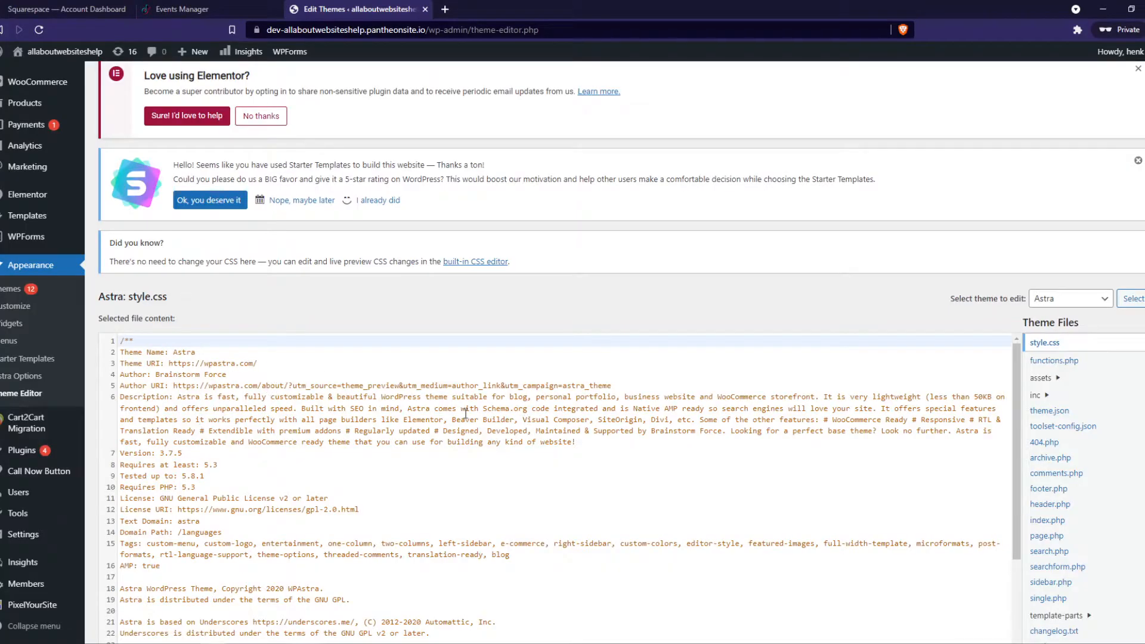
scroll(down, 3)
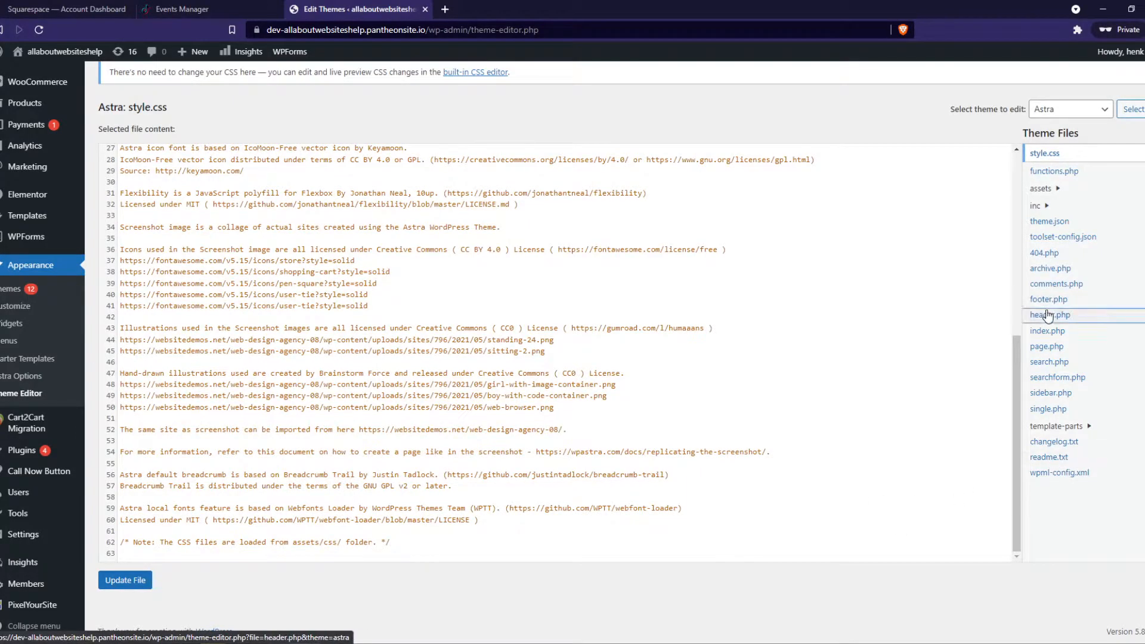
click(1050, 315)
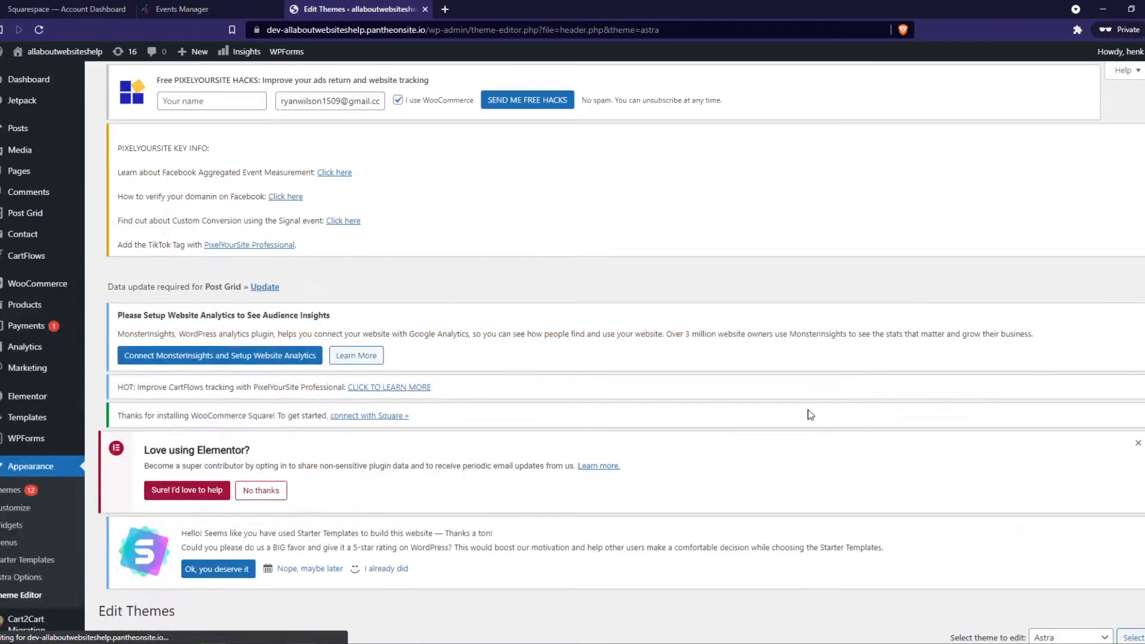
scroll(down, 3)
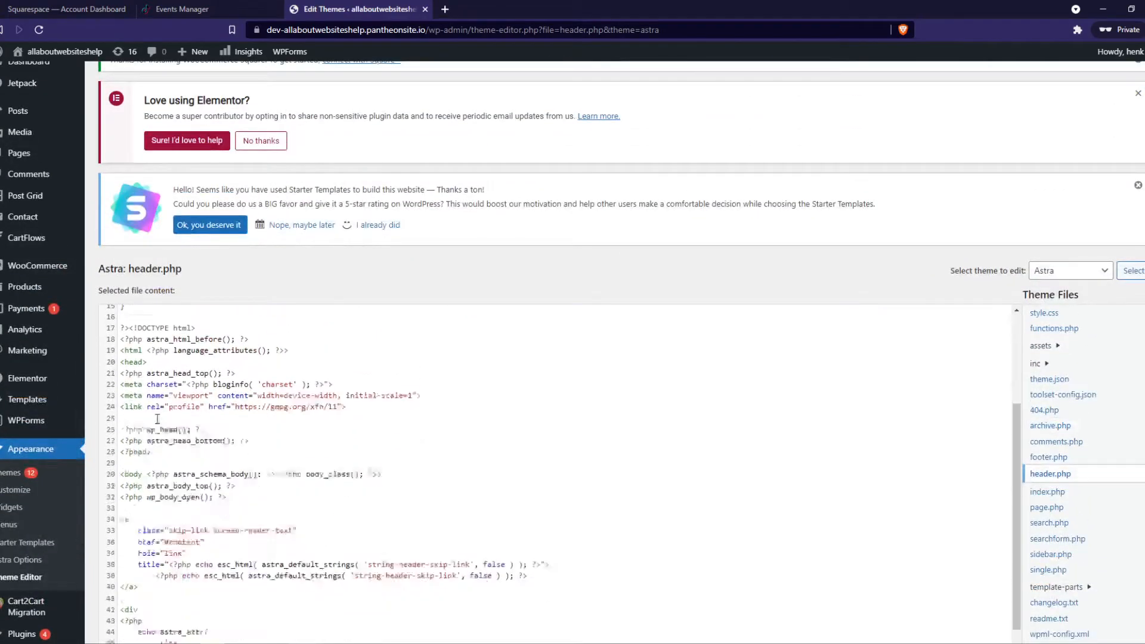
scroll(up, 3)
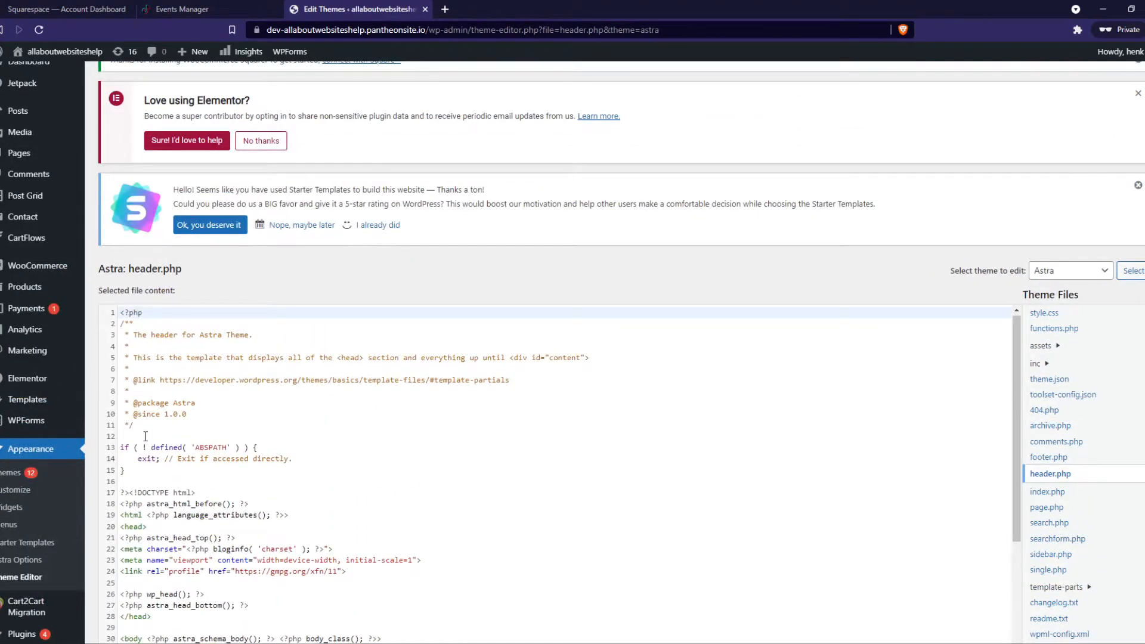
scroll(down, 3)
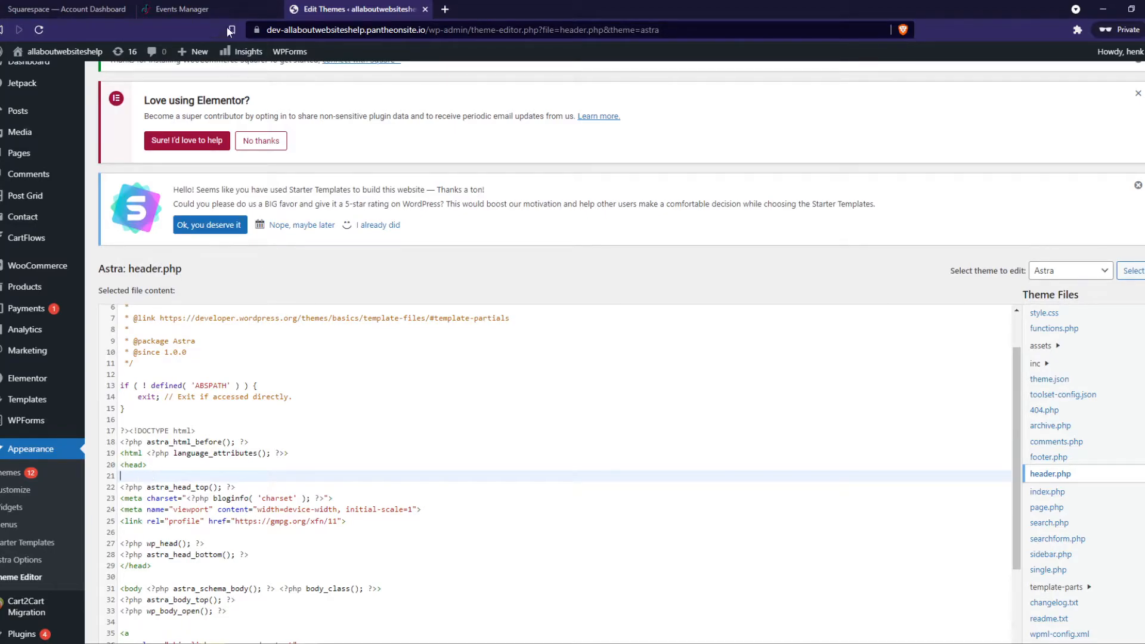
Paste the TikTok pixel script after <head>, update header.php, and open the live site.
click(182, 9)
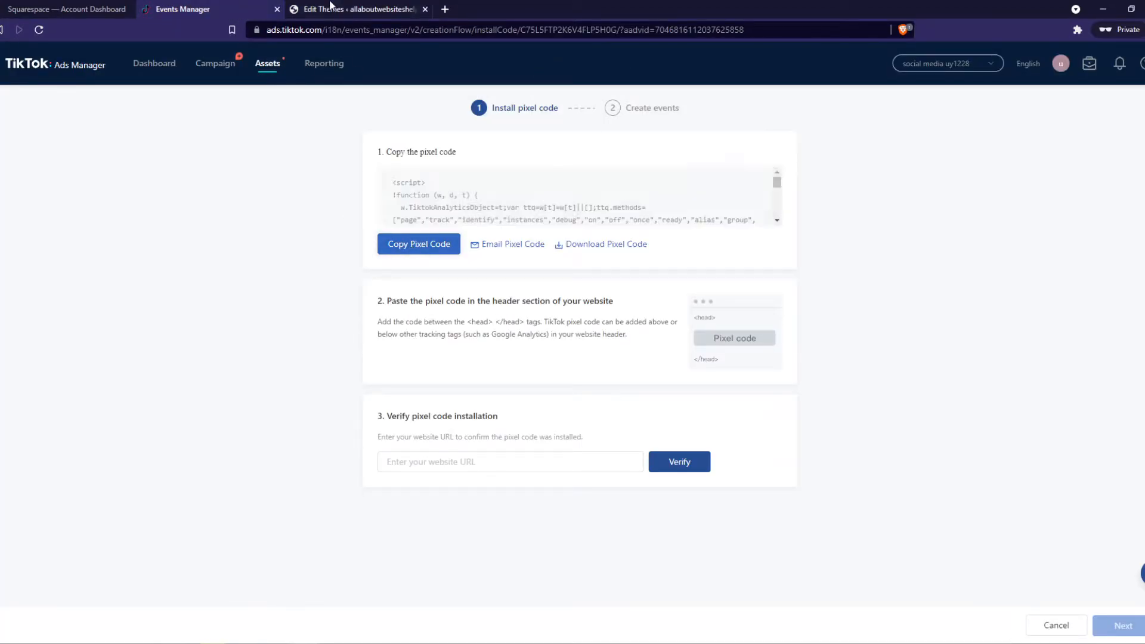
click(357, 9)
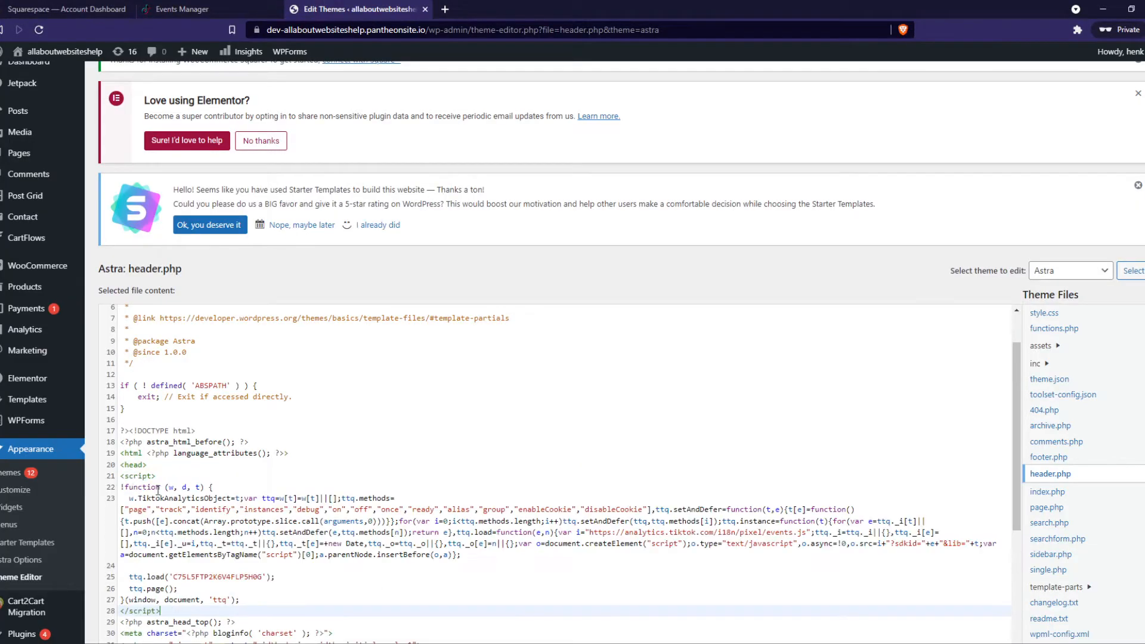
scroll(down, 3)
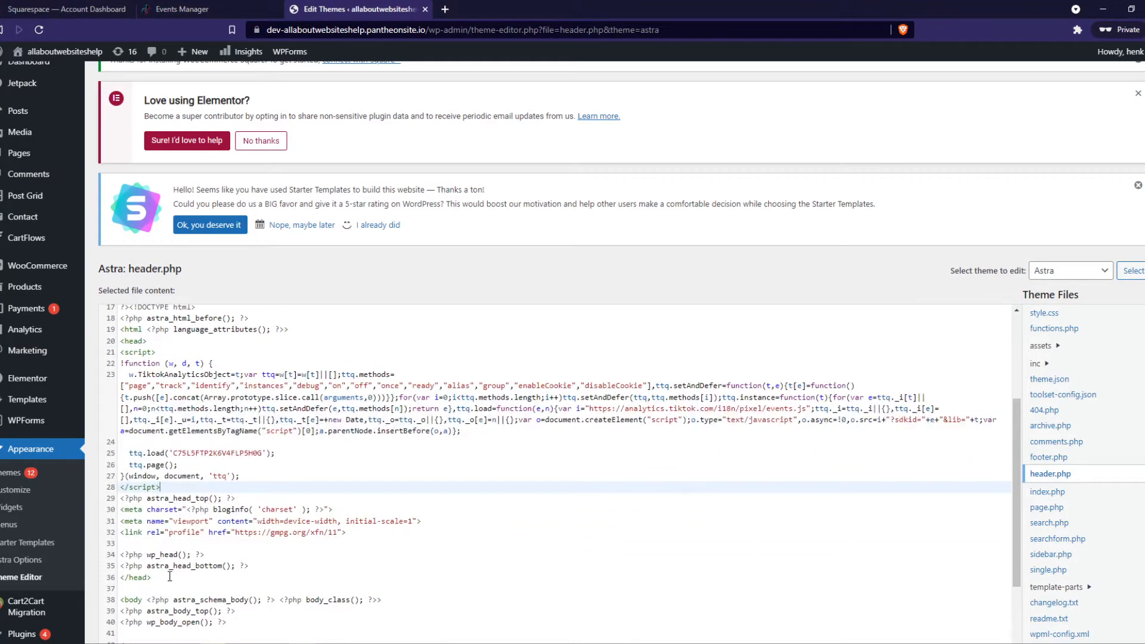
scroll(up, 3)
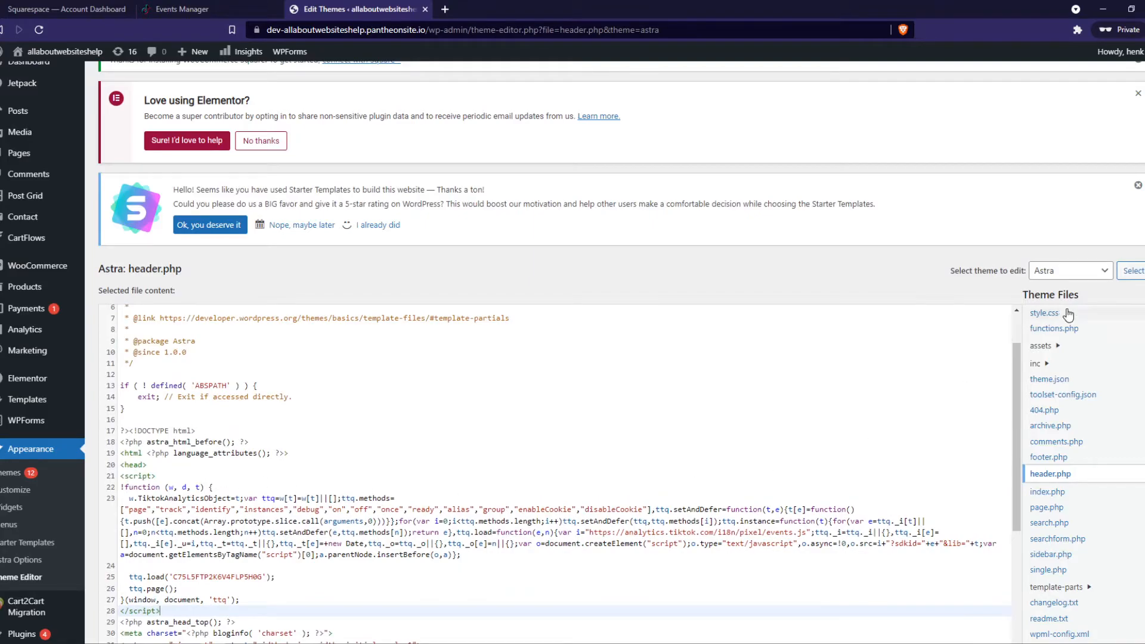
scroll(down, 3)
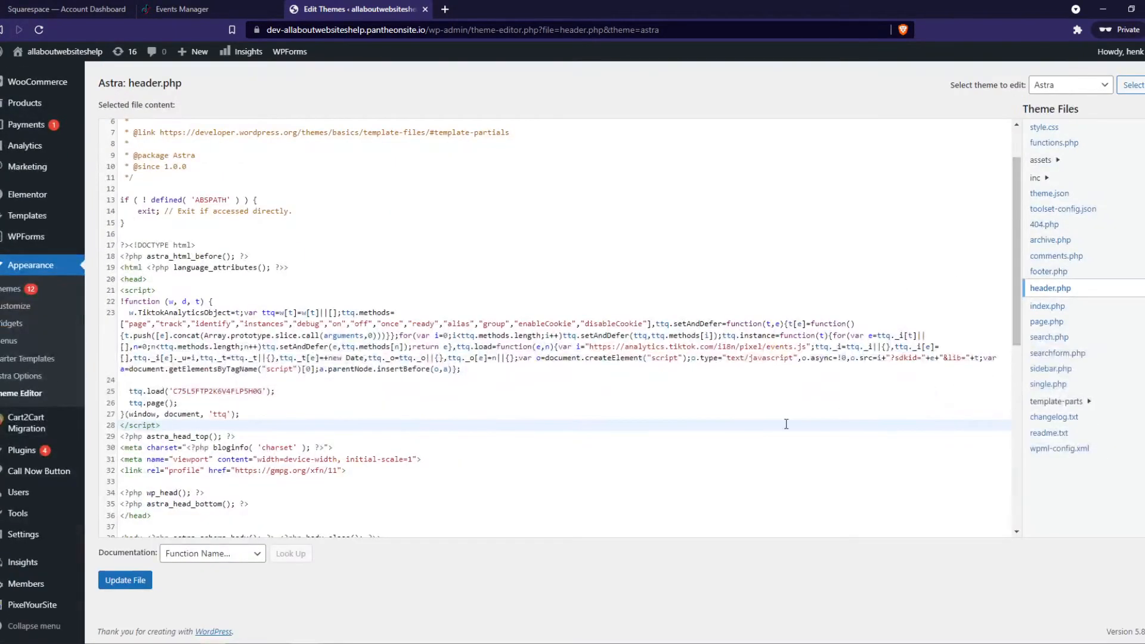
click(124, 580)
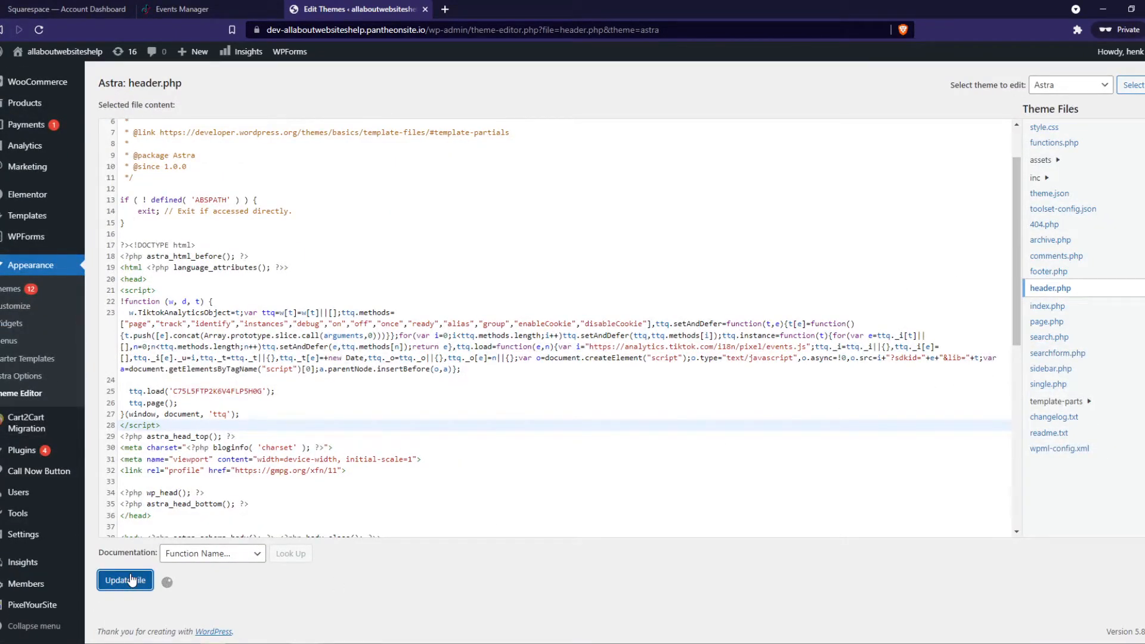
click(124, 579)
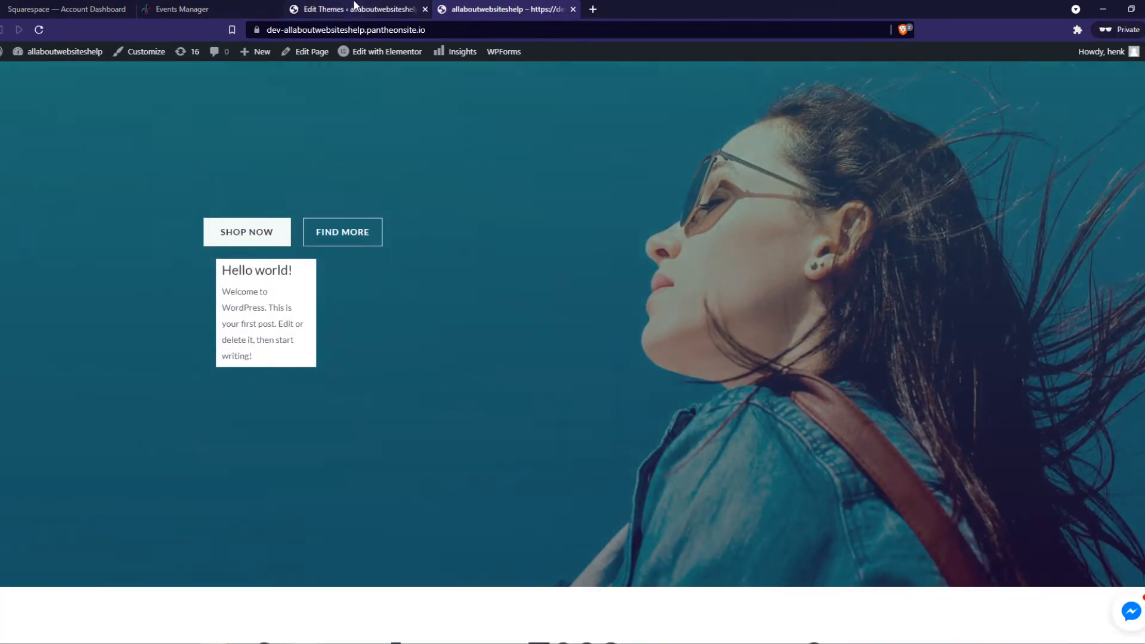
Copy the WordPress site URL into TikTok's 'Enter your website URL' box.
click(182, 9)
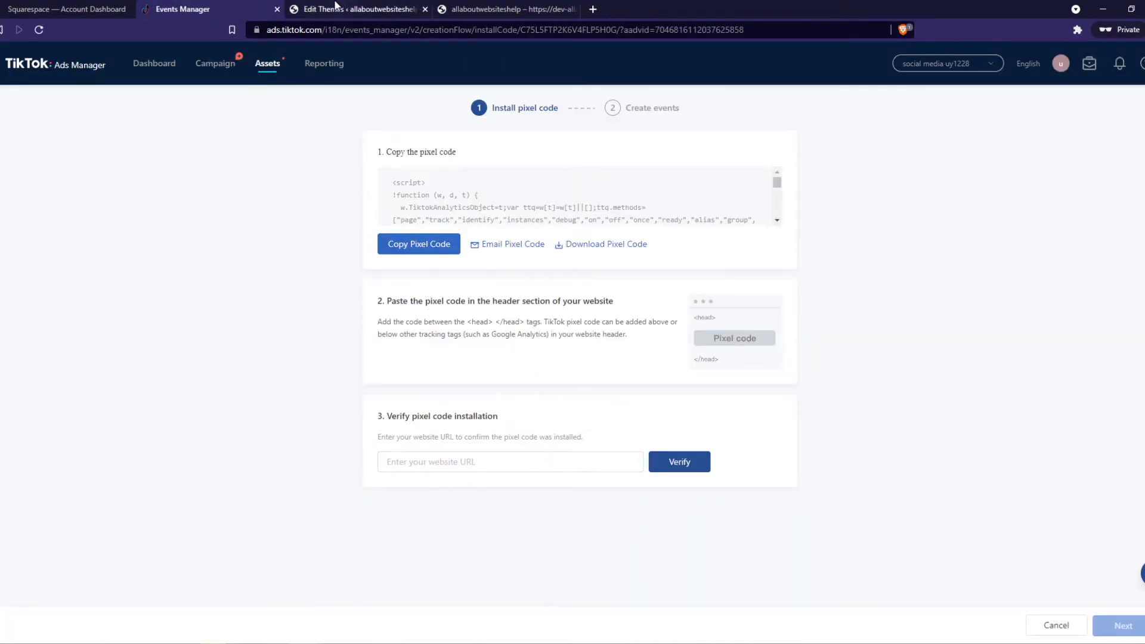
click(358, 8)
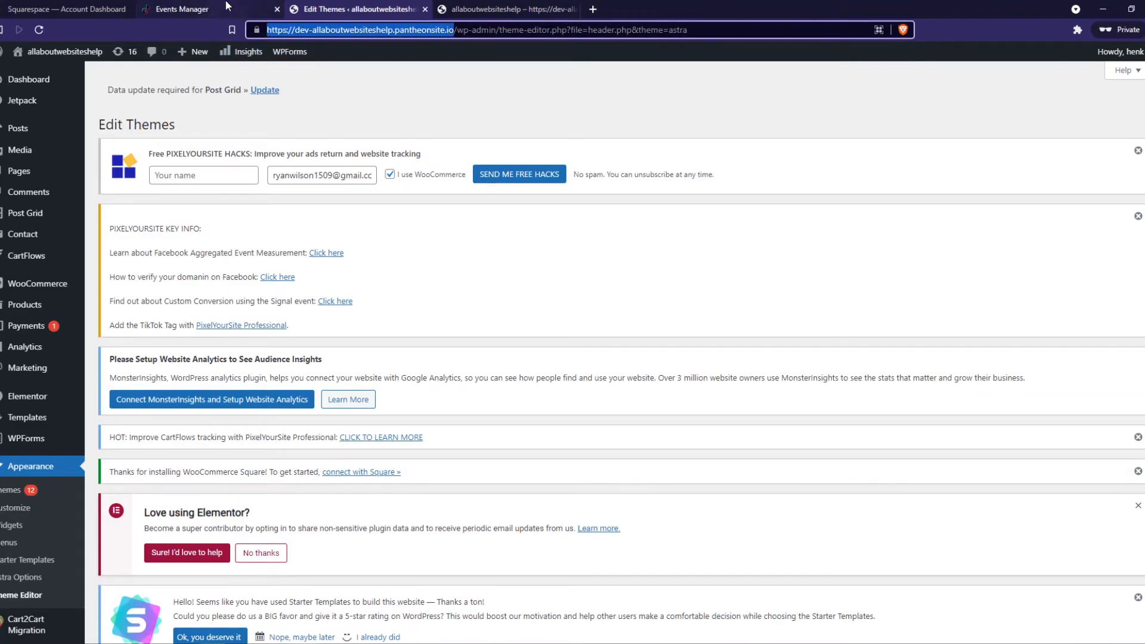
click(183, 9)
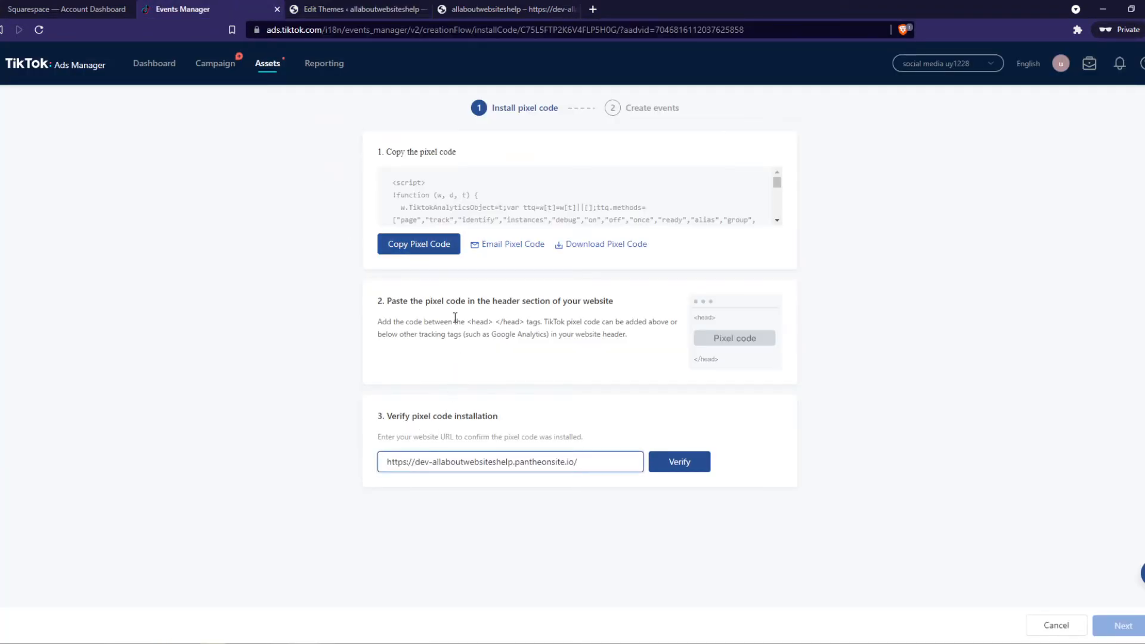
Verify the pixel until 'Pixel code verified!' shows, then continue to event creation.
click(678, 461)
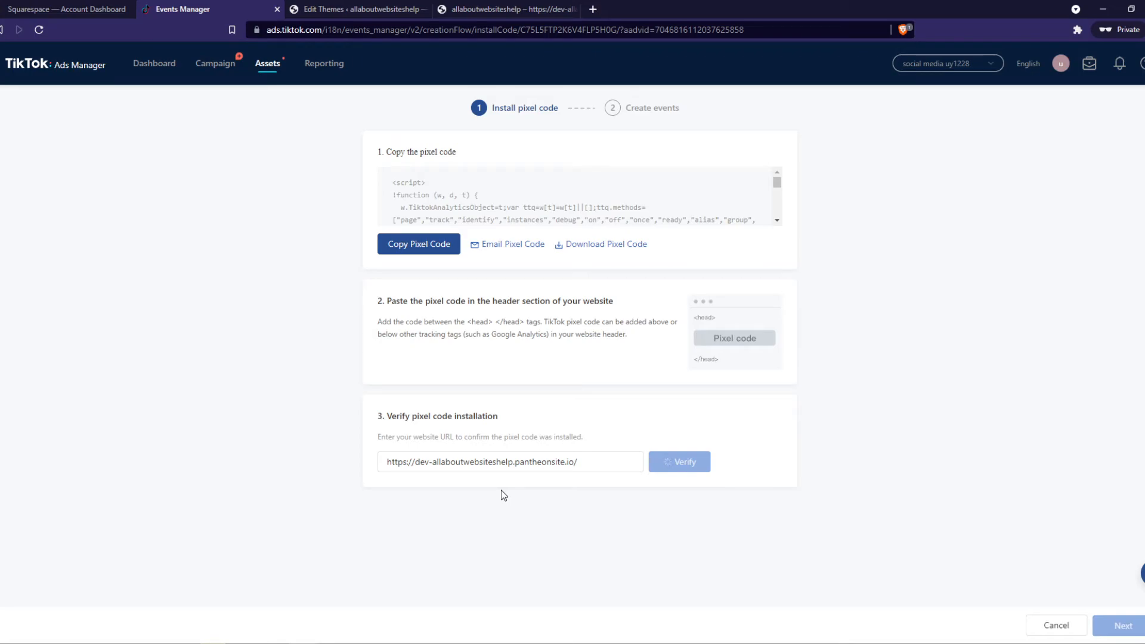
click(679, 462)
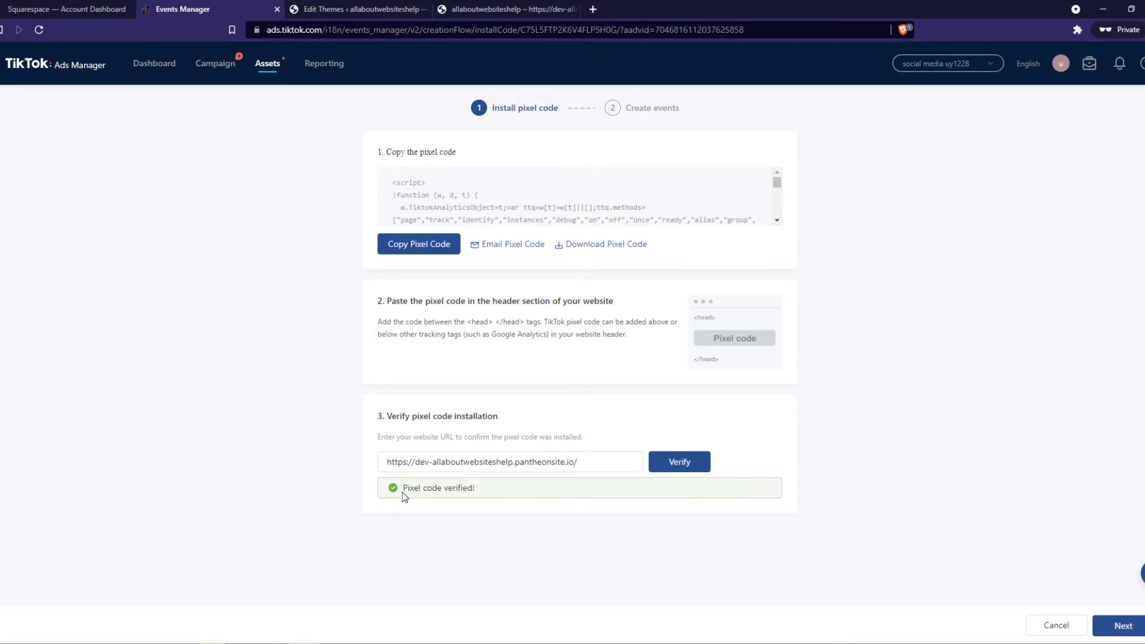
double_click(438, 488)
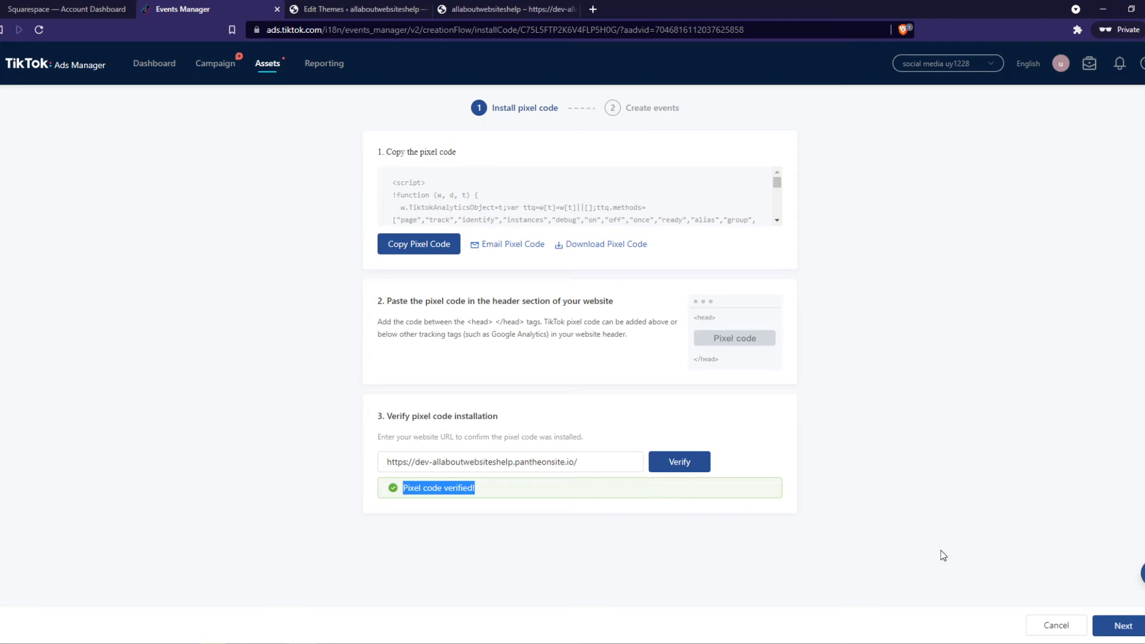
click(1121, 625)
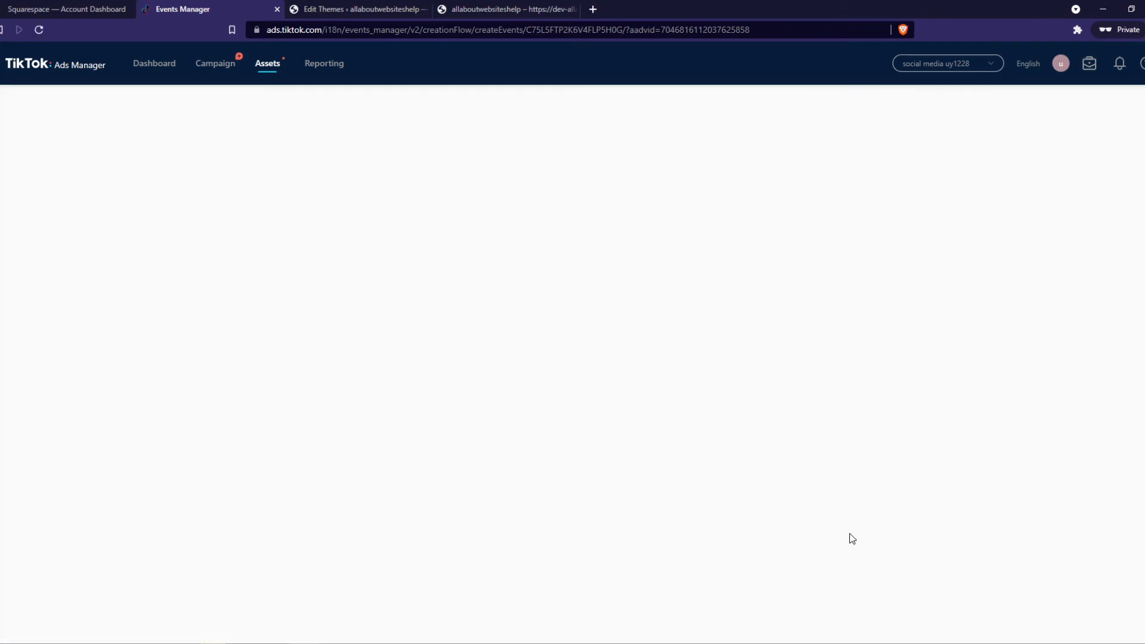